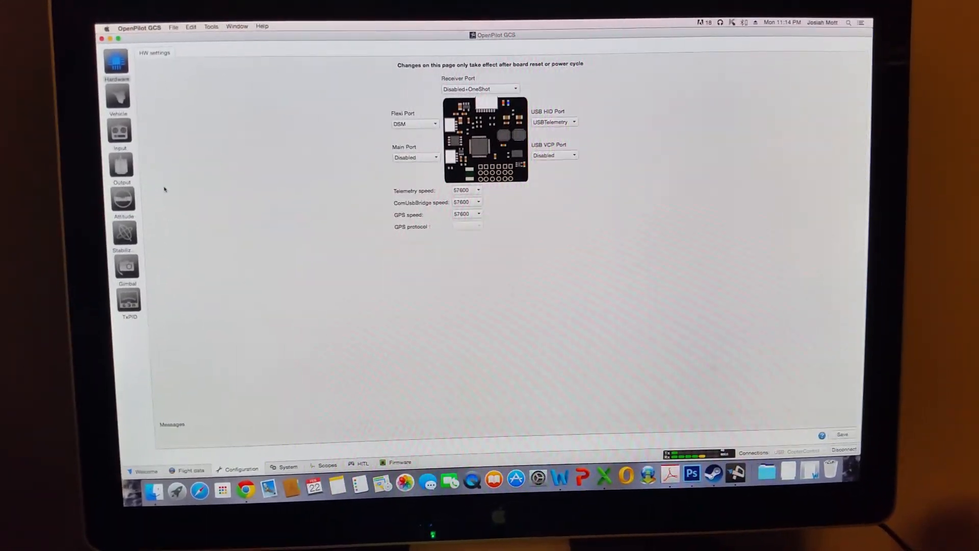
# - Show the receiver input channel configuration with DSM channels 1–5 mapped
pyautogui.click(120, 132)
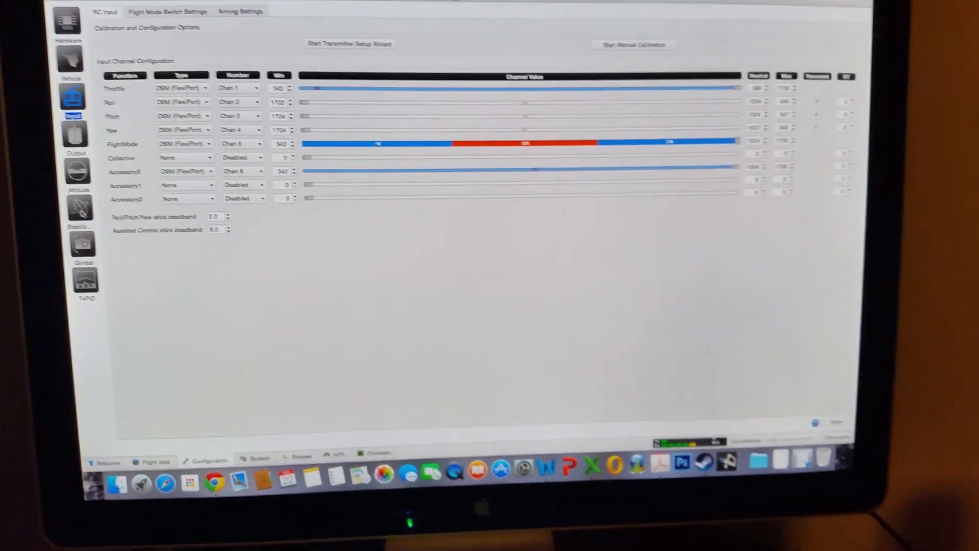
# - Show advanced stabilization settings with Use Advanced Configuration enabled
pyautogui.click(249, 235)
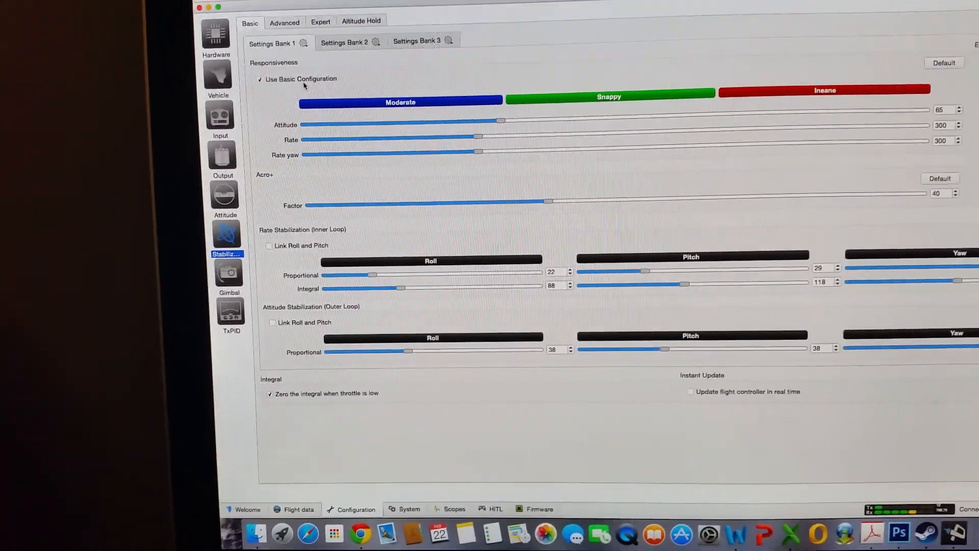
pyautogui.click(285, 22)
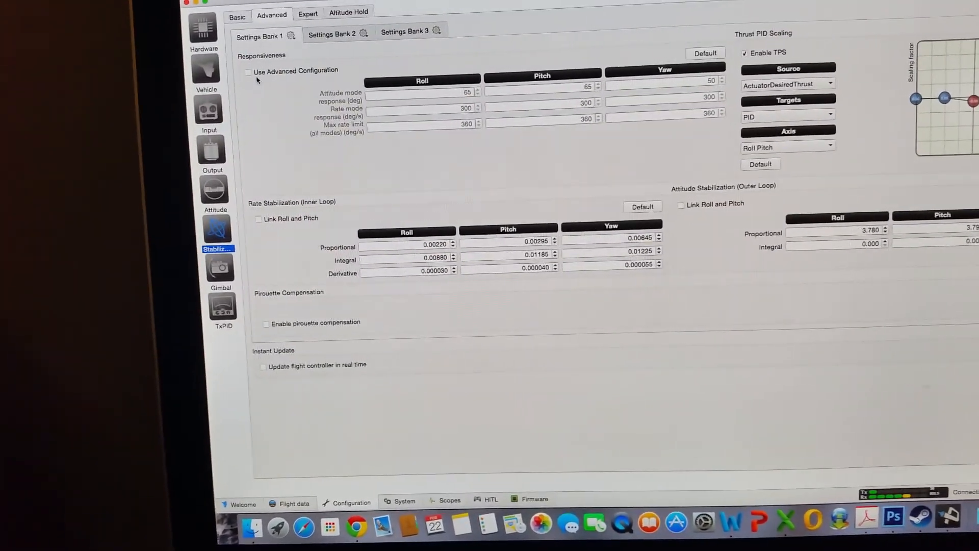
pyautogui.click(248, 71)
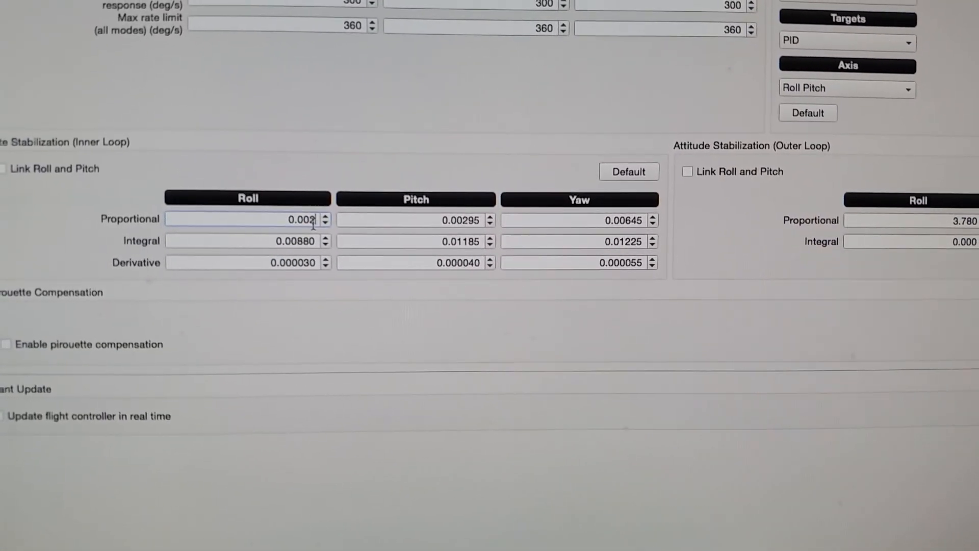
# - Enter inner-loop rate Proportional 0.003, 0.003, 0.0035 with Integral and Derivative zeroed
pyautogui.scroll(3)
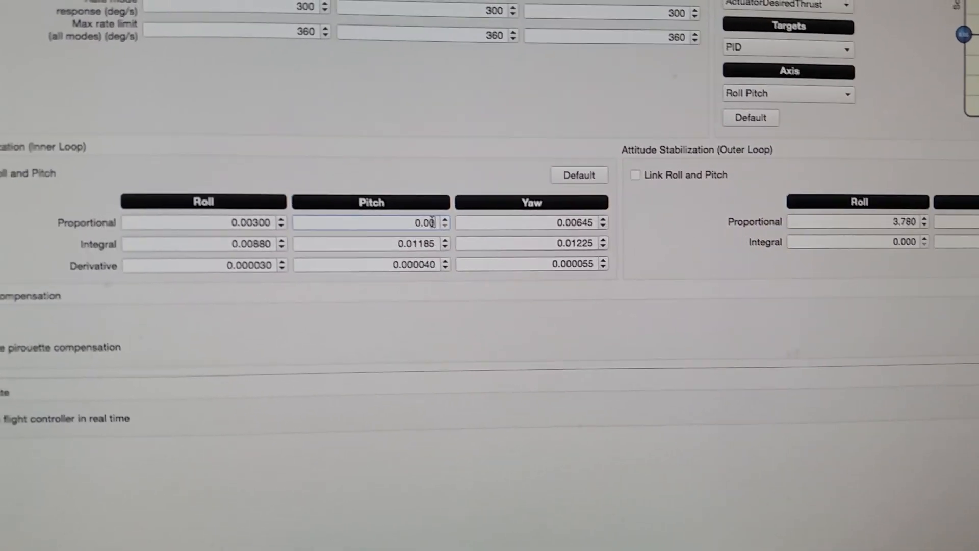
pyautogui.scroll(3)
pyautogui.write('0.003')
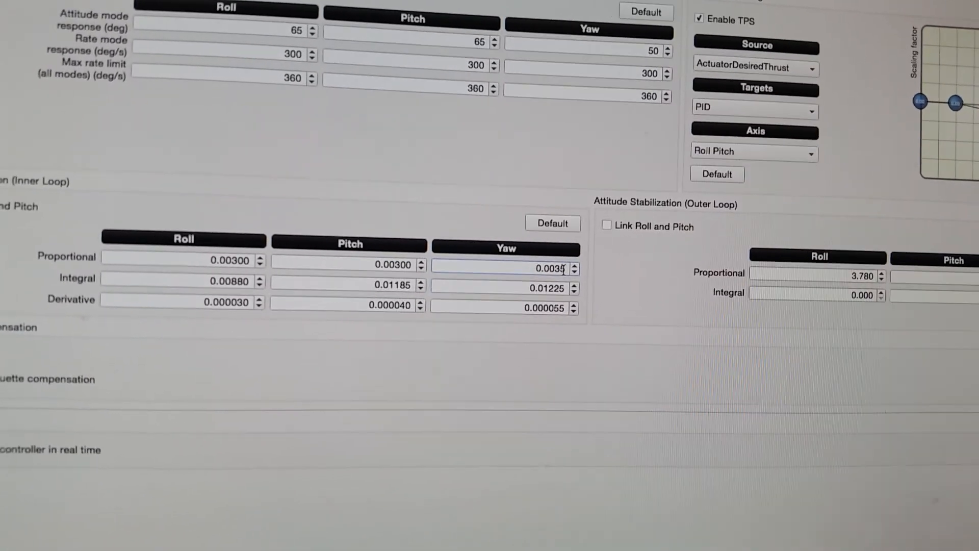
pyautogui.scroll(-3)
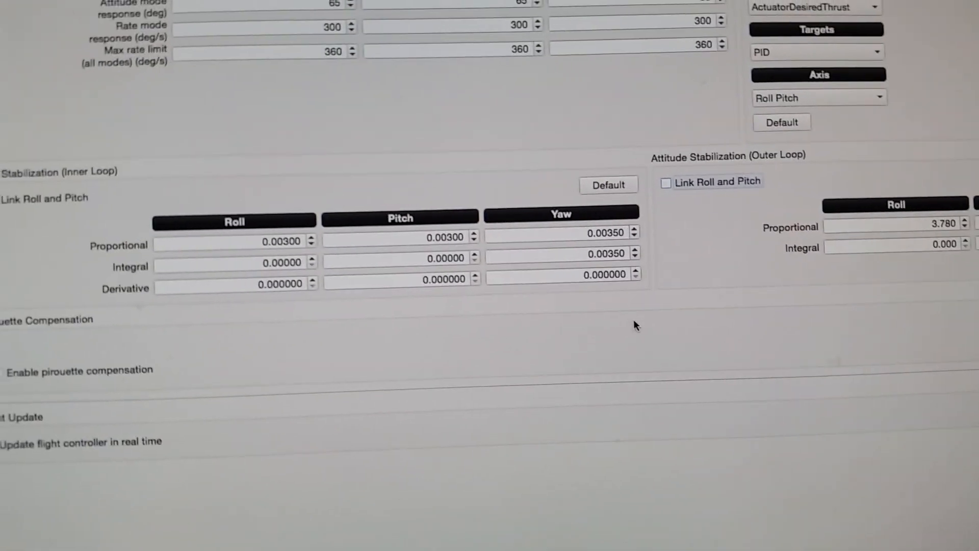
pyautogui.scroll(-3)
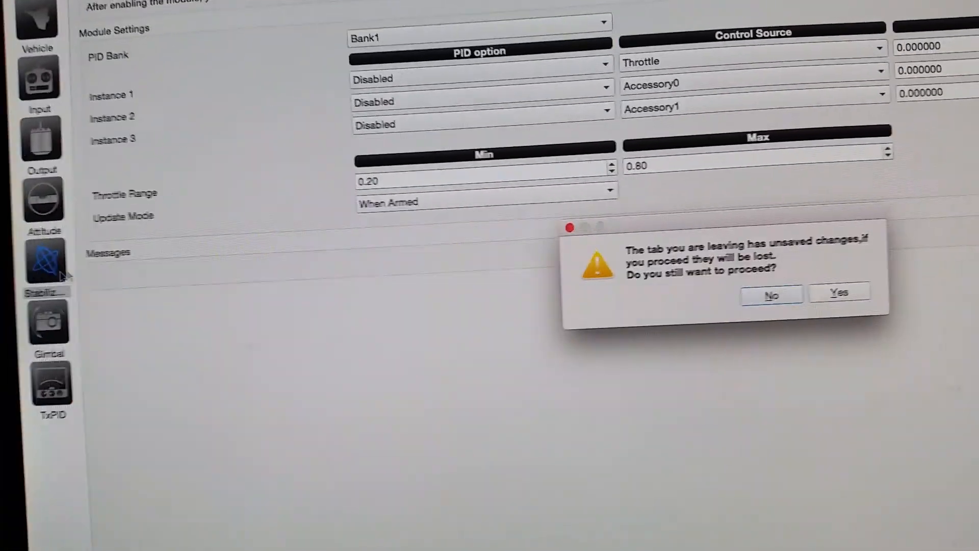
# - Keep the unsaved stabilization changes and review Settings Bank 1 before the TxPID module
pyautogui.click(838, 294)
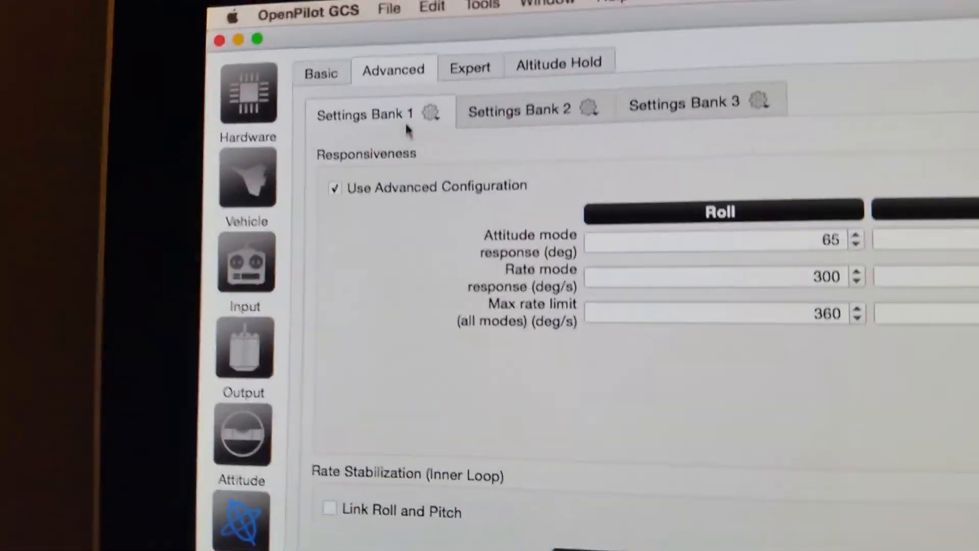
pyautogui.click(128, 311)
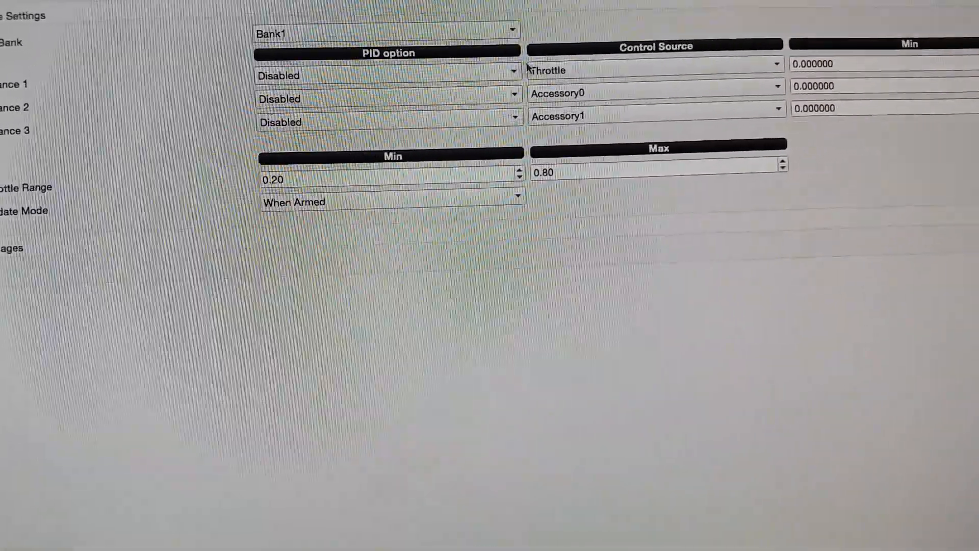
# - Give TxPID instance 1 a control source and a minimum tuning value of 0.003
pyautogui.click(388, 75)
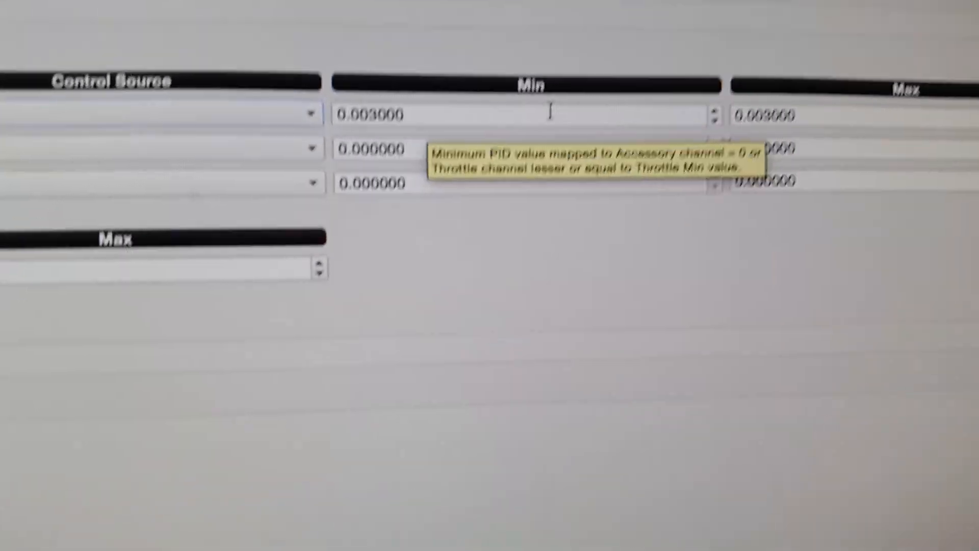
pyautogui.click(780, 100)
pyautogui.write('0.020000')
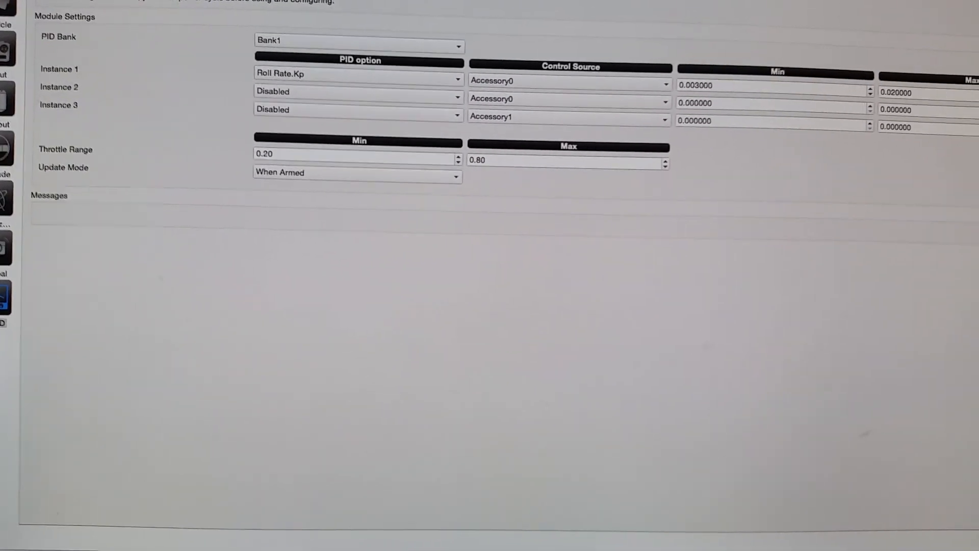
# - Set TxPID instance 1 to tune Roll Rate.Kp from Accessory0 up to a maximum of 0.02
pyautogui.scroll(-3)
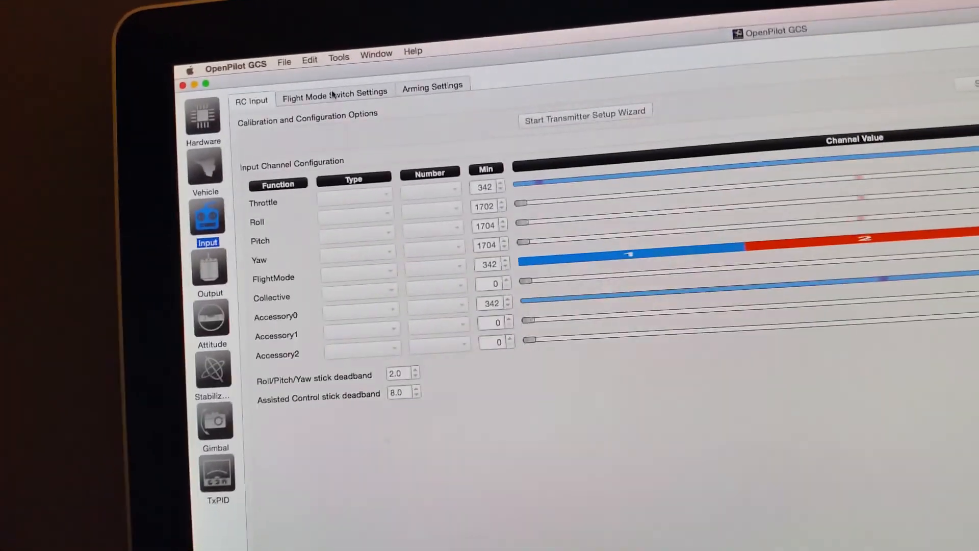
# - Review flight mode switch positions 1–3 assigned to Stabilized1–3 on Bank1
pyautogui.click(335, 93)
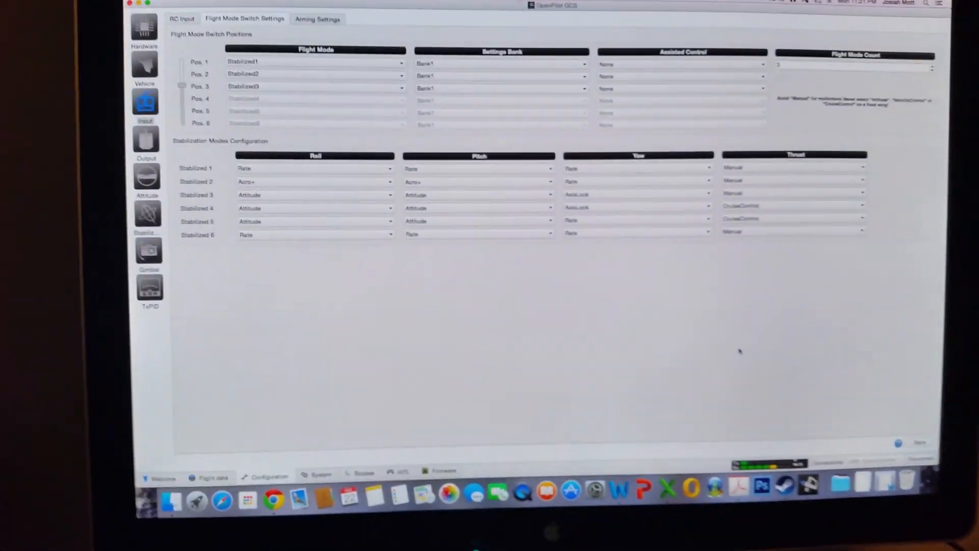
pyautogui.click(149, 288)
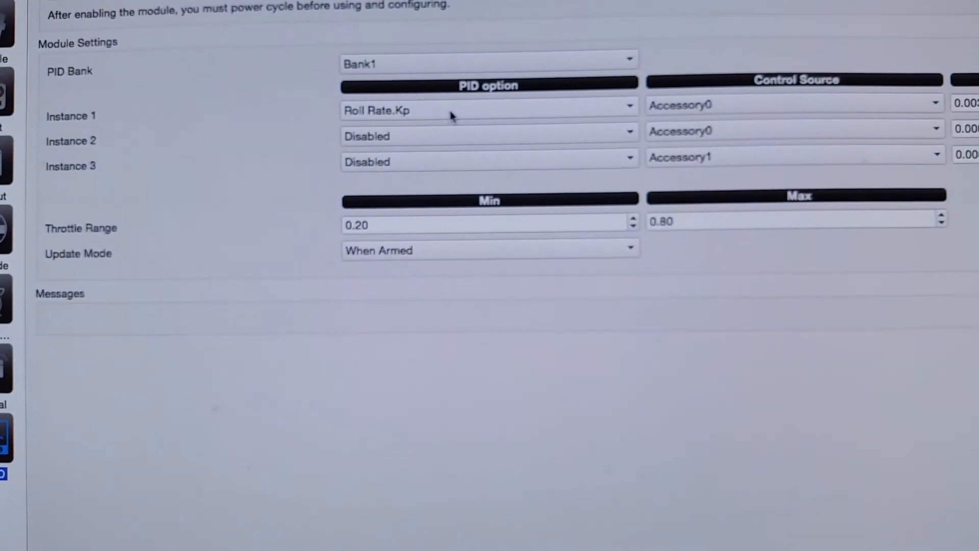
pyautogui.click(99, 194)
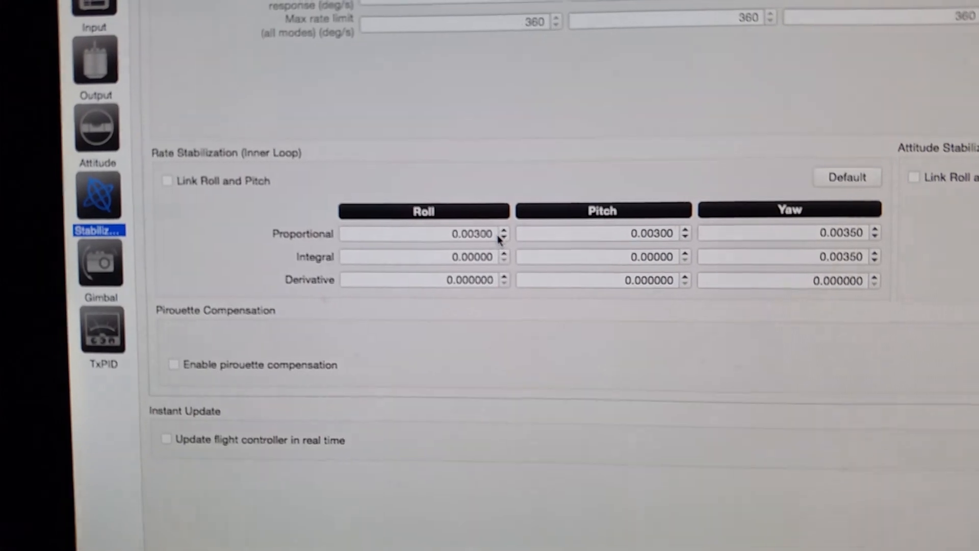
pyautogui.moveTo(468, 236)
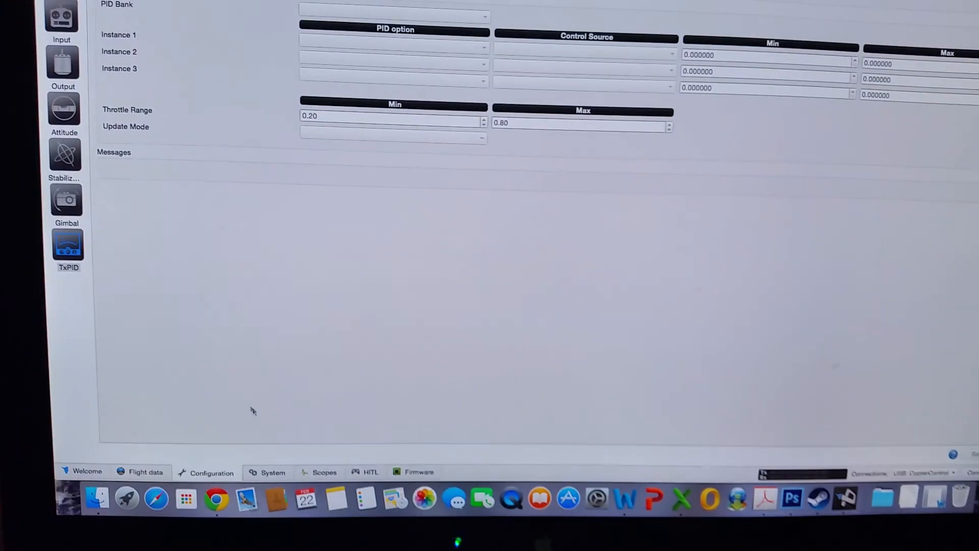
# - Return to stabilization settings showing attitude proportional gains 3.78 and 3.79
pyautogui.click(63, 153)
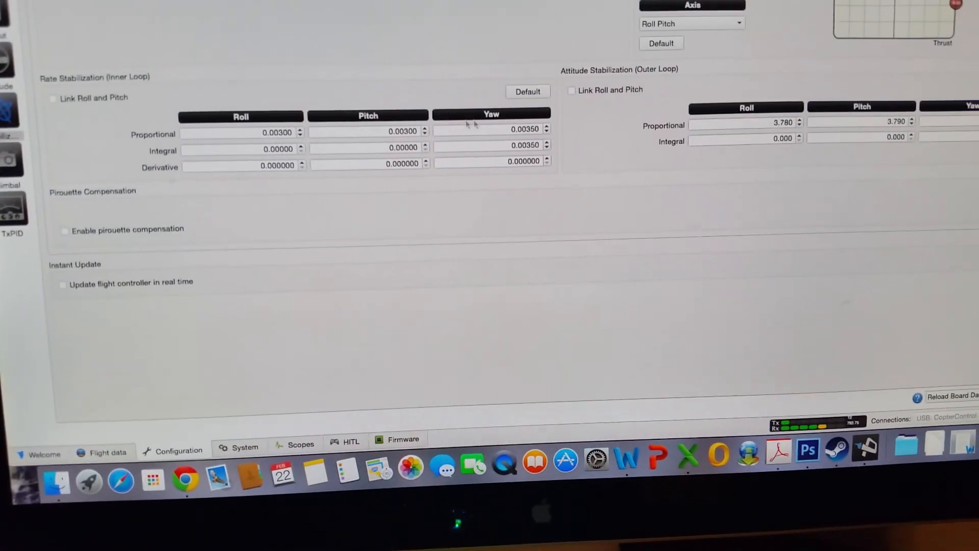
pyautogui.scroll(3)
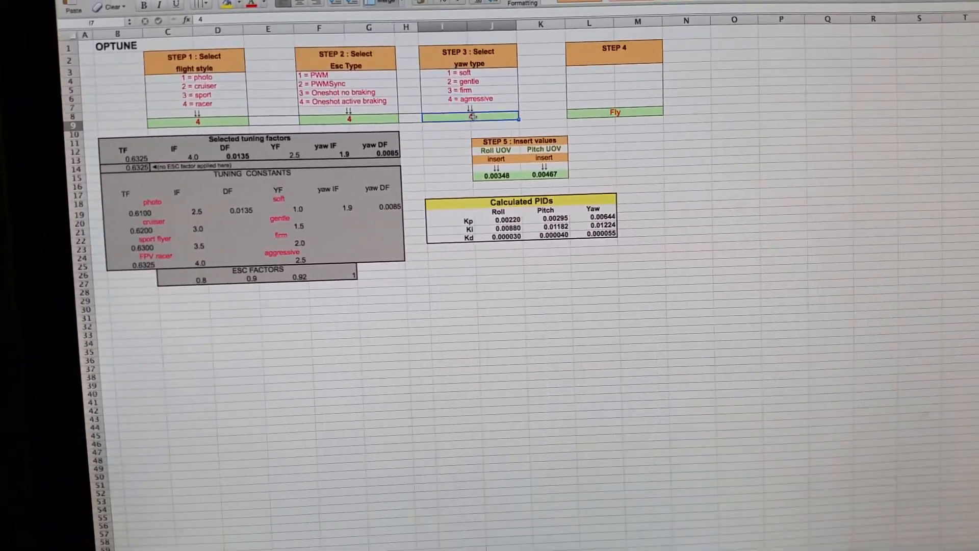
# - Read the OPTUNE calculated Kp values 0.00220, 0.00295 and 0.00644 for roll, pitch, yaw
pyautogui.scroll(-3)
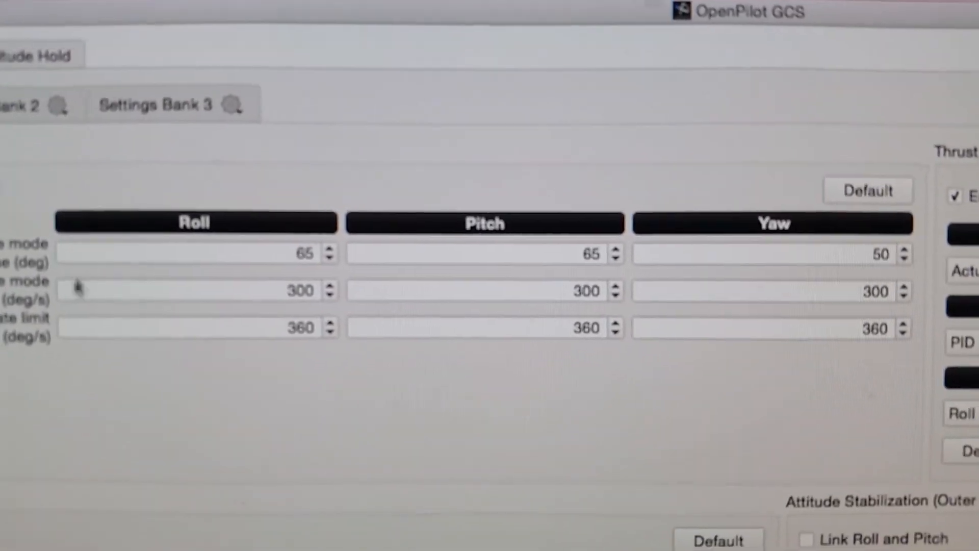
# - Set rate mode response 300 deg/s and max rate limit 360 deg/s on roll, pitch and yaw
pyautogui.hscroll(3)
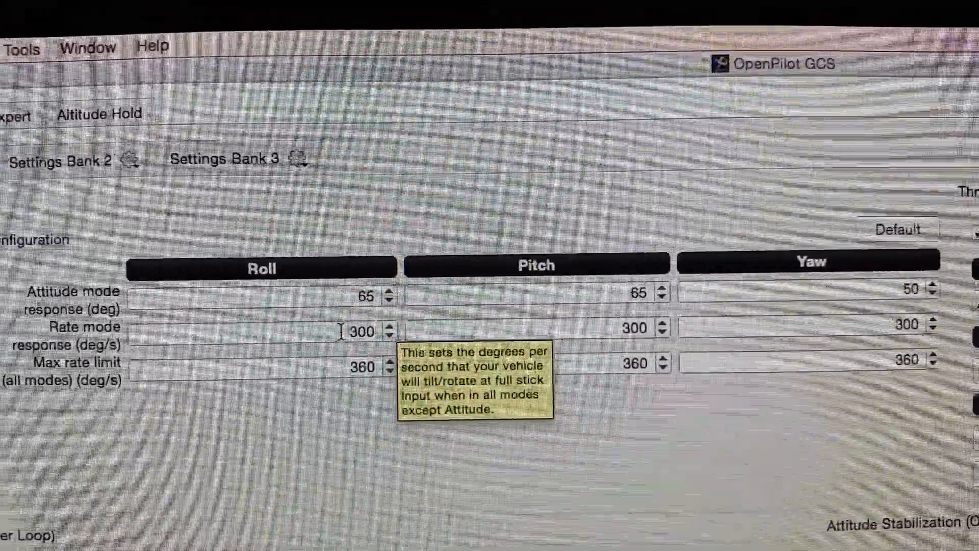
pyautogui.moveTo(137, 383)
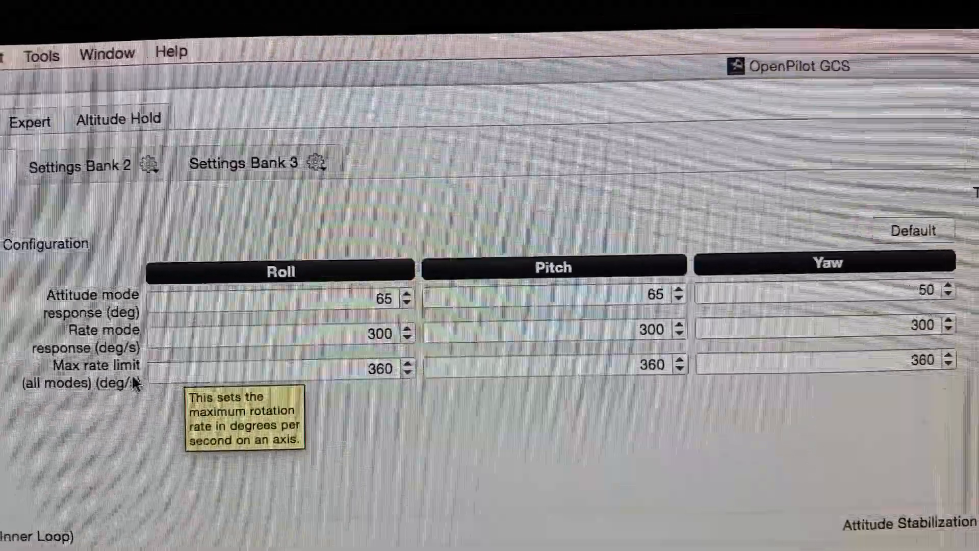
pyautogui.scroll(-3)
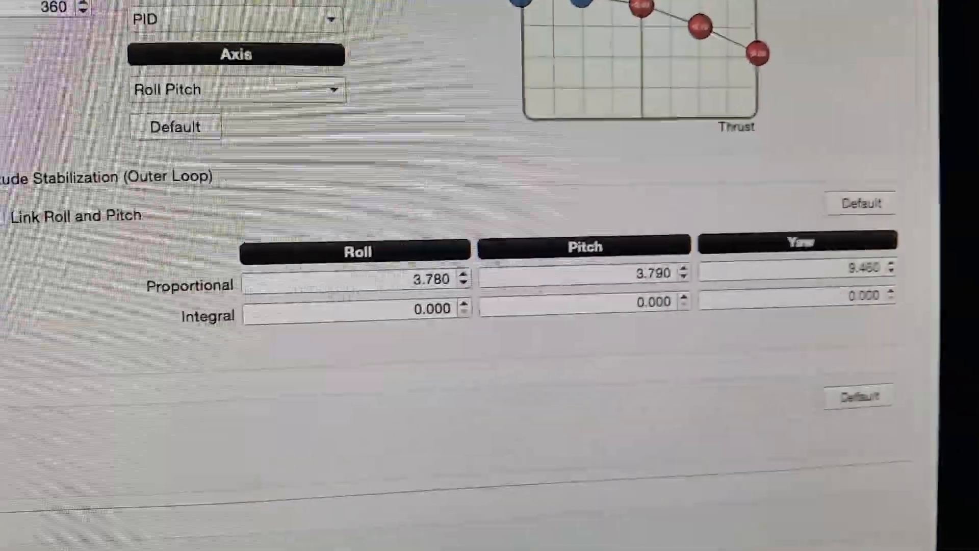
pyautogui.scroll(-3)
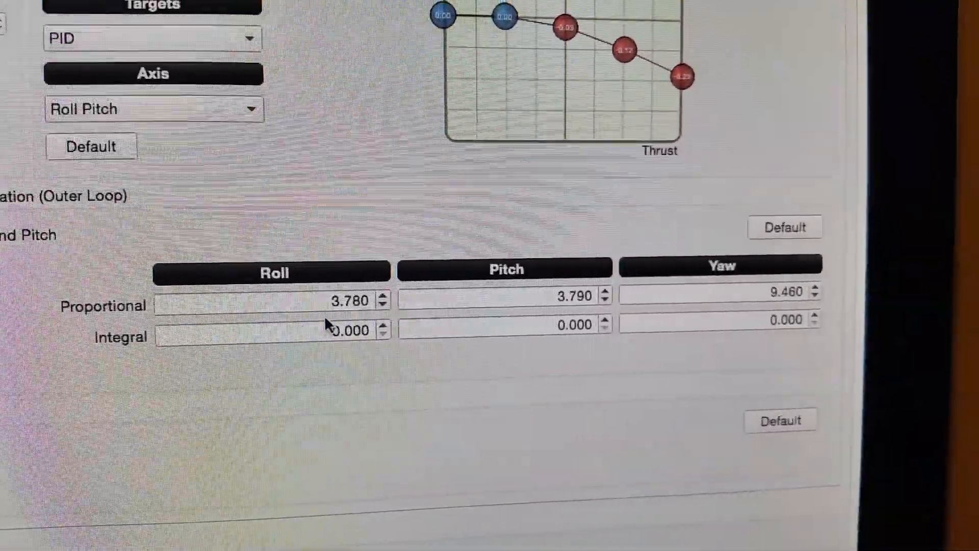
pyautogui.moveTo(347, 329)
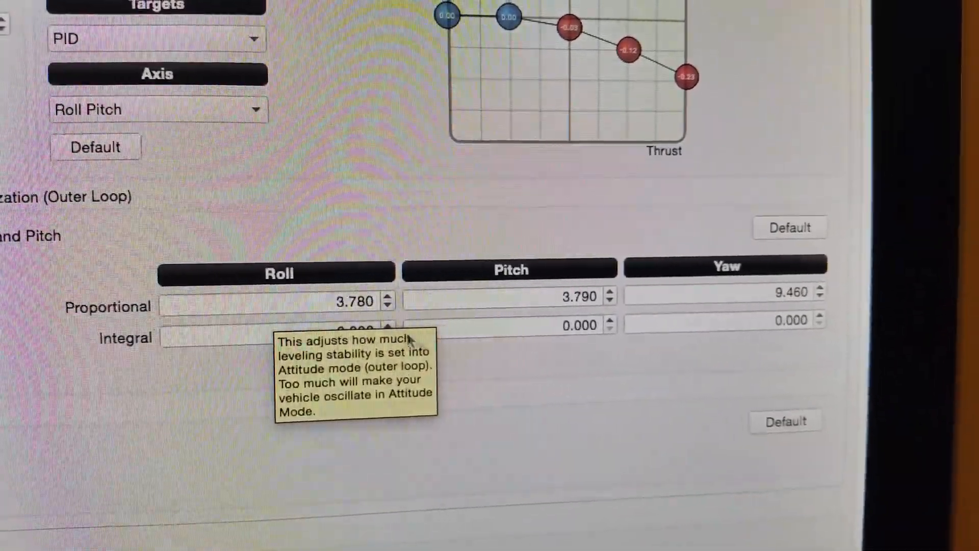
pyautogui.moveTo(615, 356)
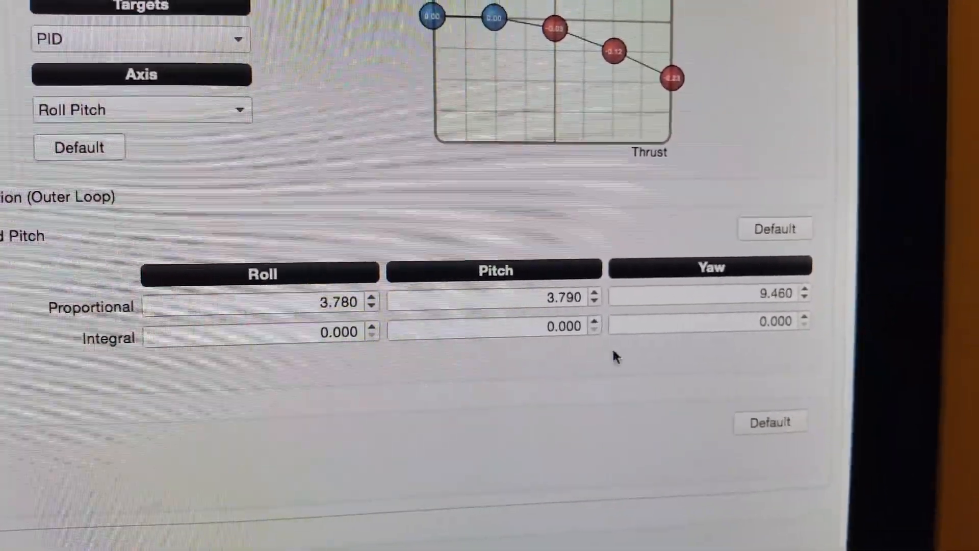
pyautogui.moveTo(662, 306)
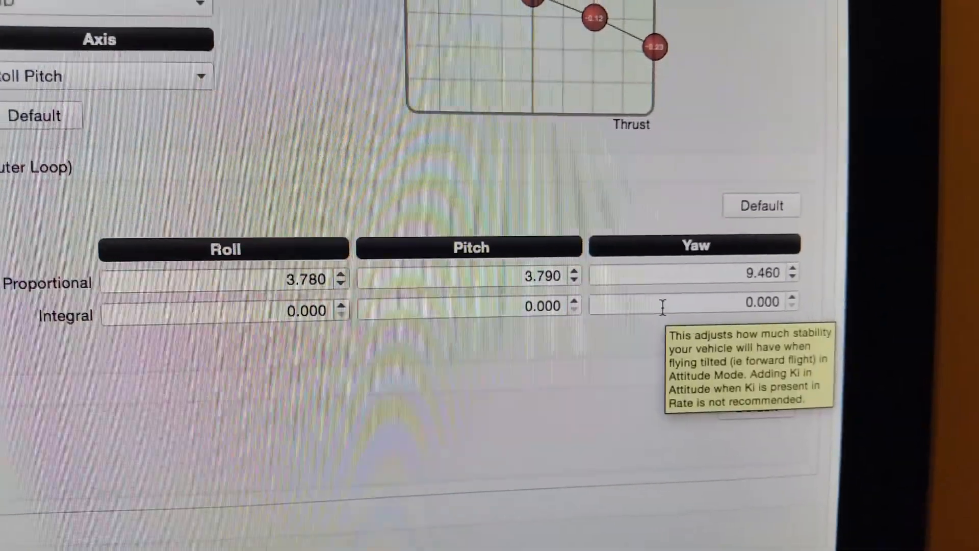
pyautogui.moveTo(712, 364)
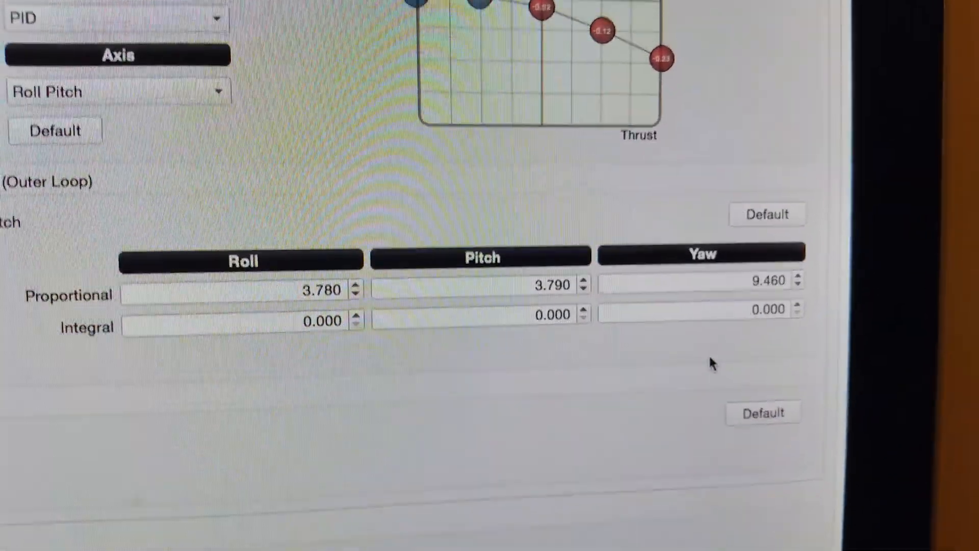